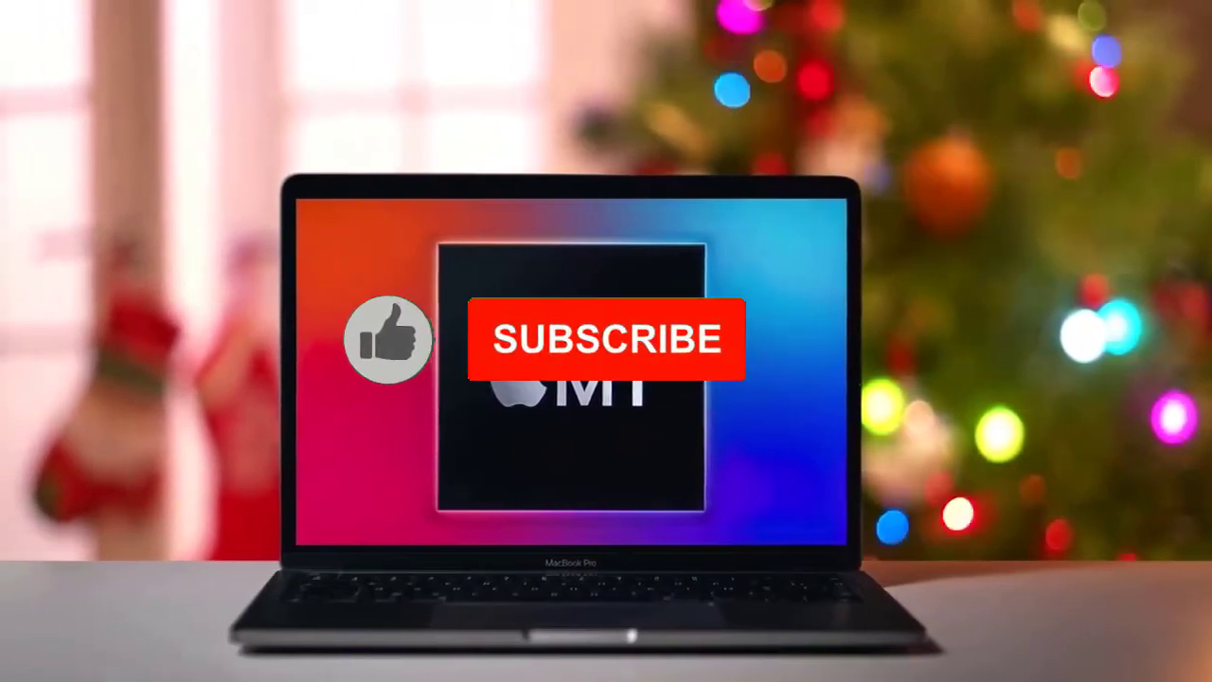
{"action": "left_click", "coordinate": [389, 341]}
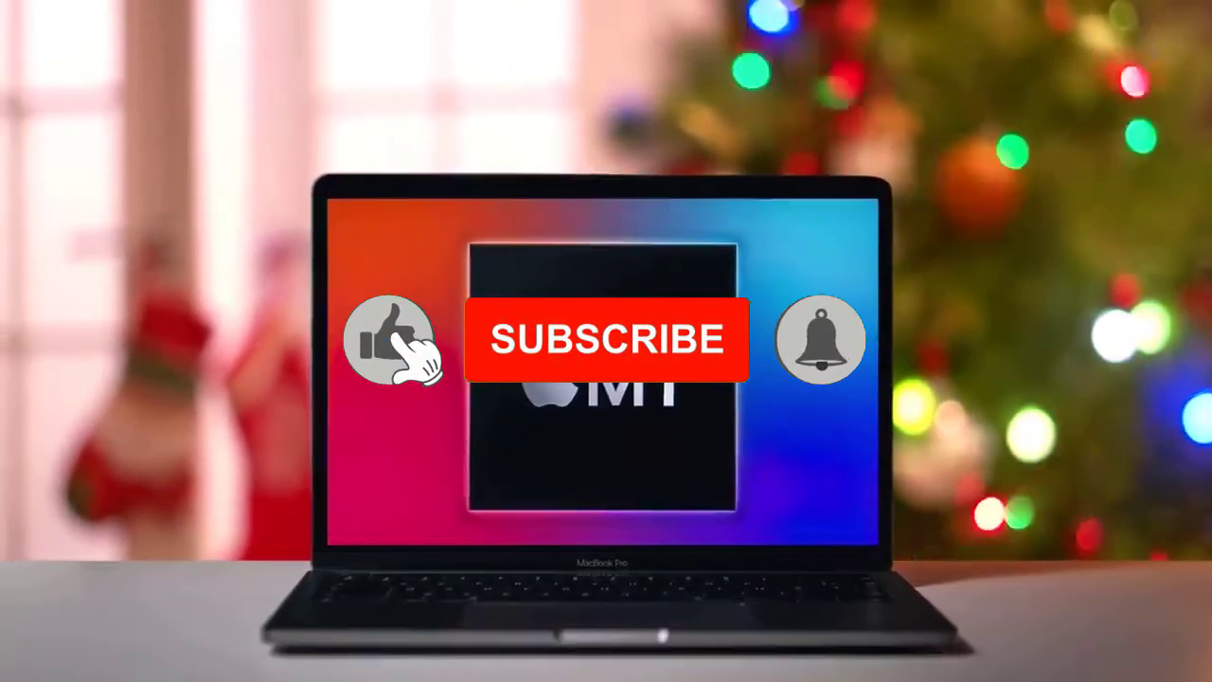